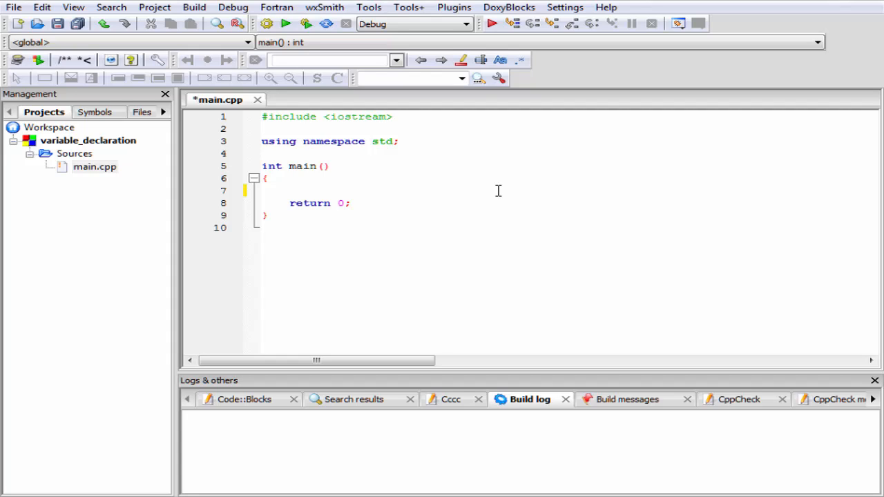
# Step: Declare int marks; on the empty line inside main
pyautogui.click(289, 190)
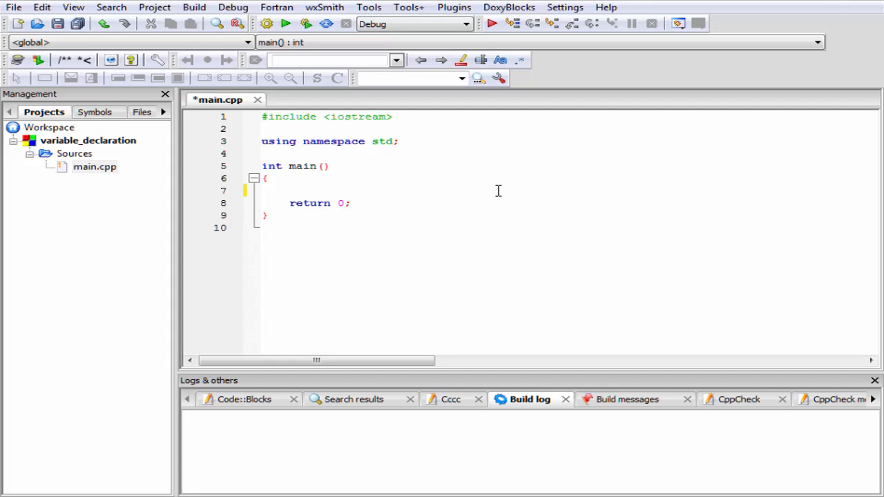
pyautogui.click(289, 191)
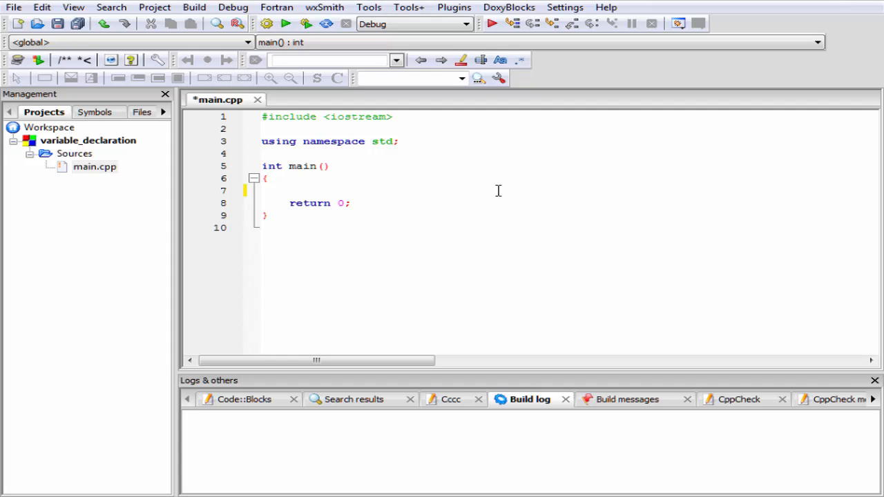
pyautogui.click(289, 190)
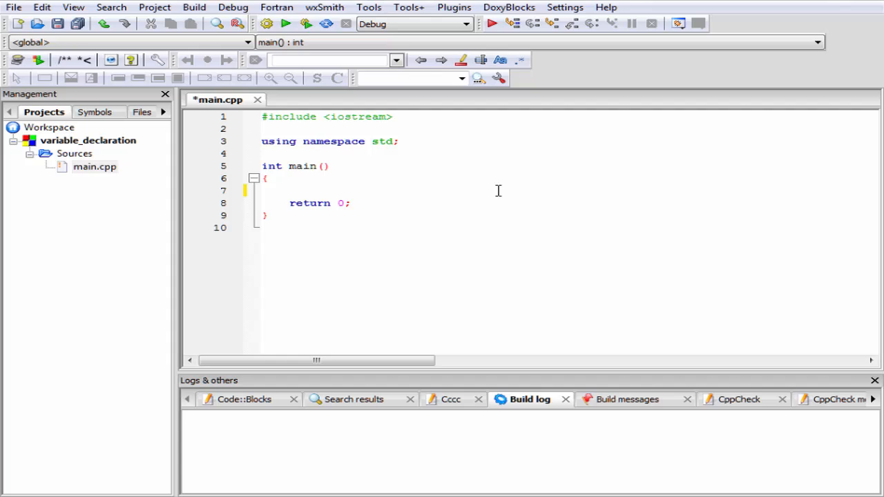
pyautogui.click(288, 190)
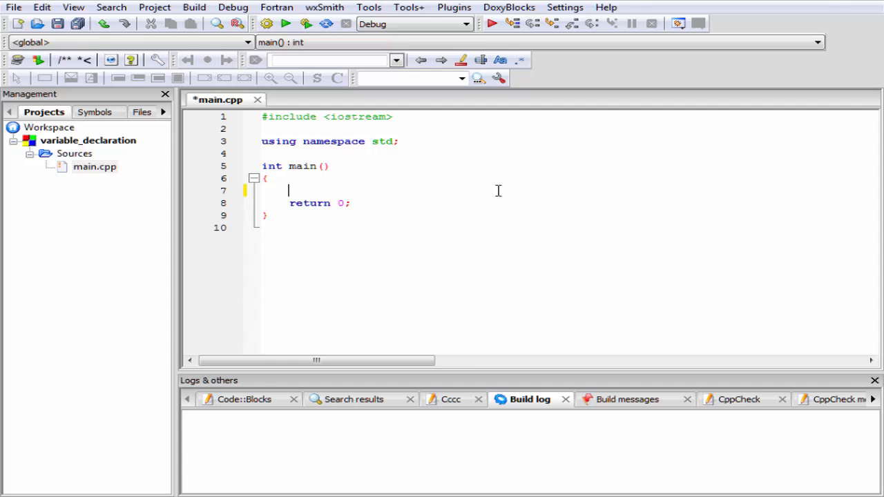
pyautogui.write('int')
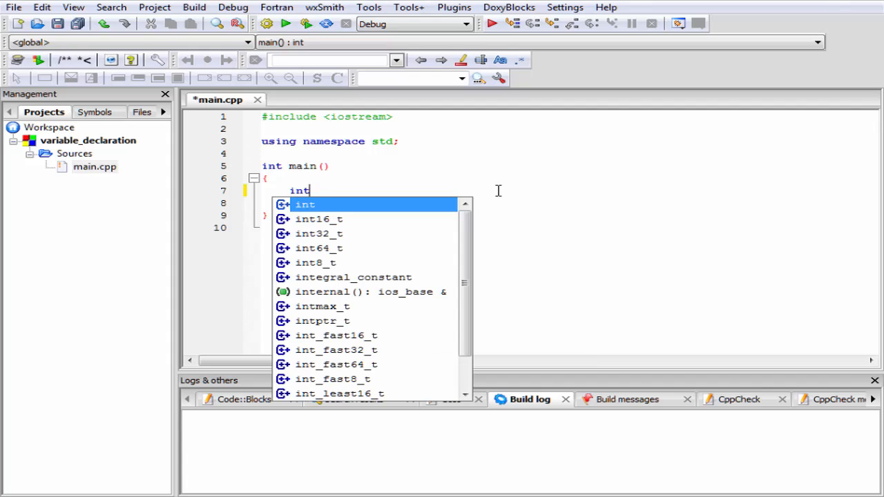
pyautogui.write('max')
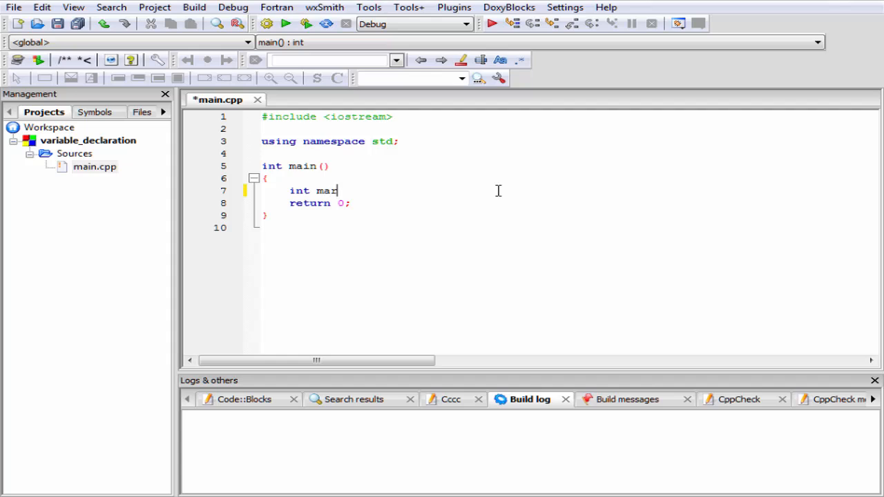
pyautogui.write('ks')
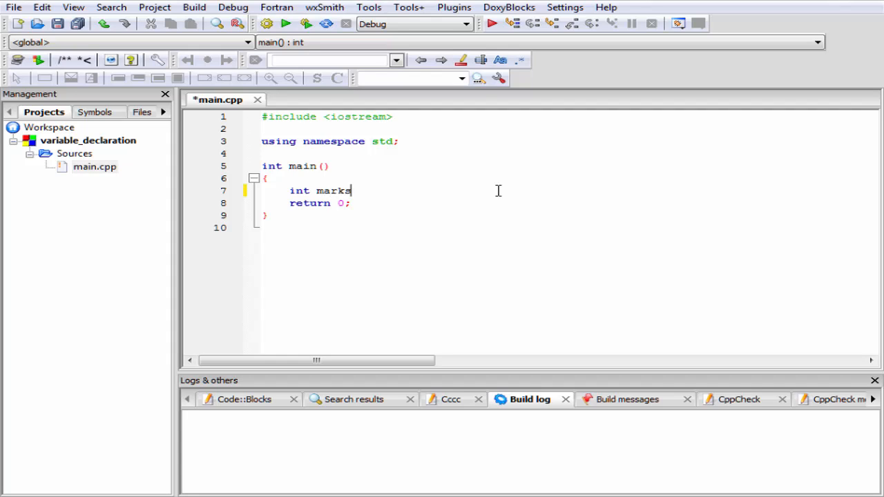
pyautogui.write(';')
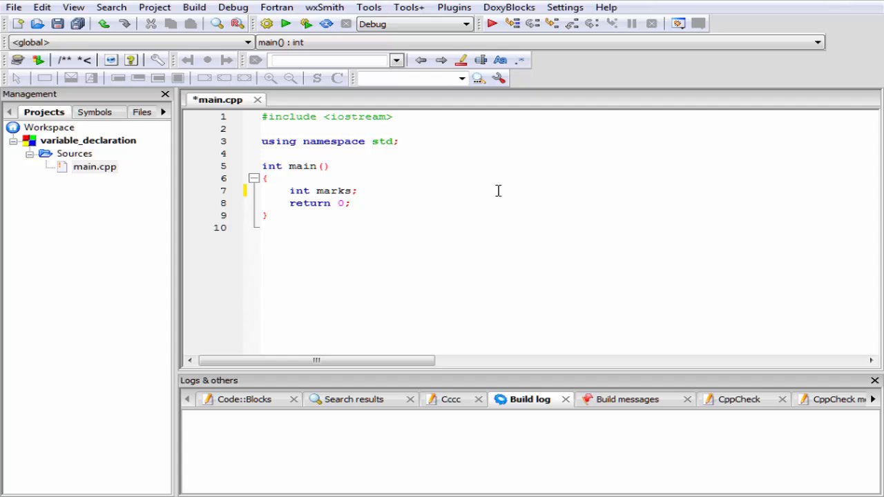
pyautogui.press('Return')
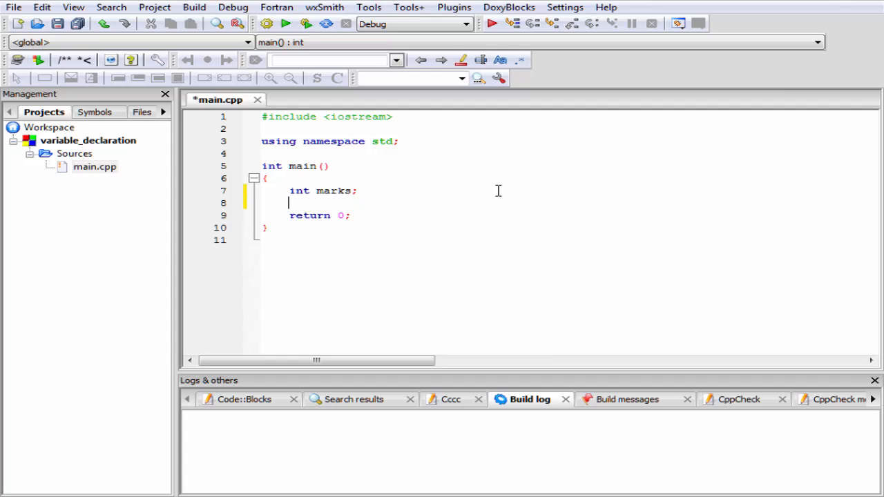
# Step: Declare float average;, char sex and bool check on the following lines
pyautogui.write('float')
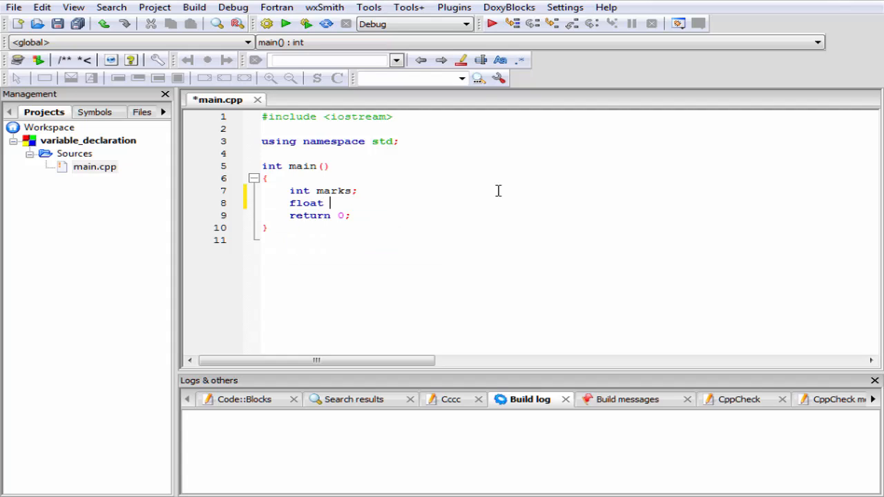
pyautogui.write('avera')
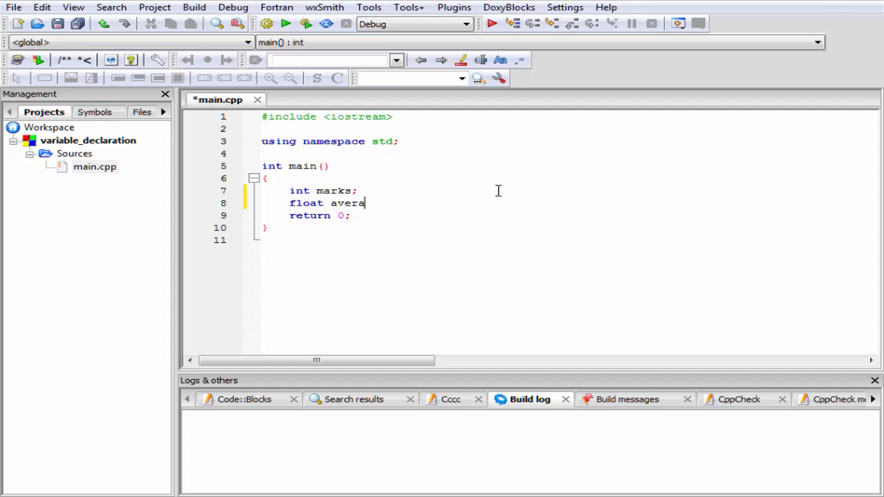
pyautogui.write('ge;')
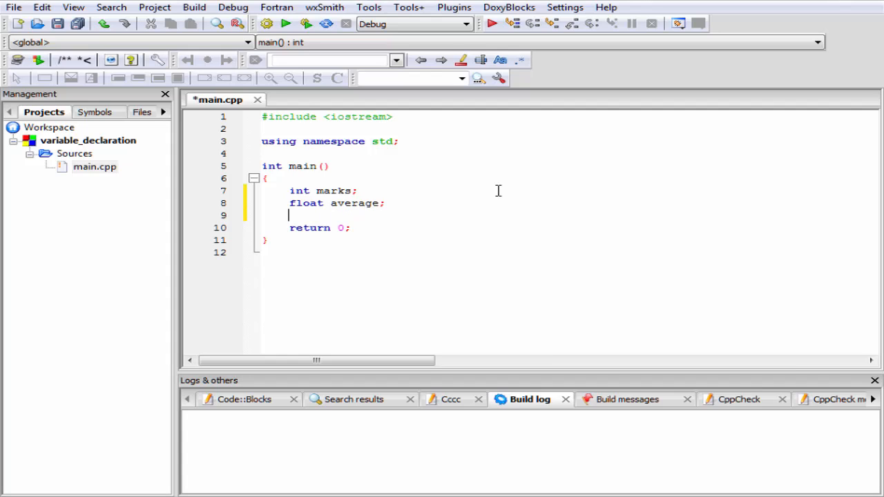
pyautogui.write('ch')
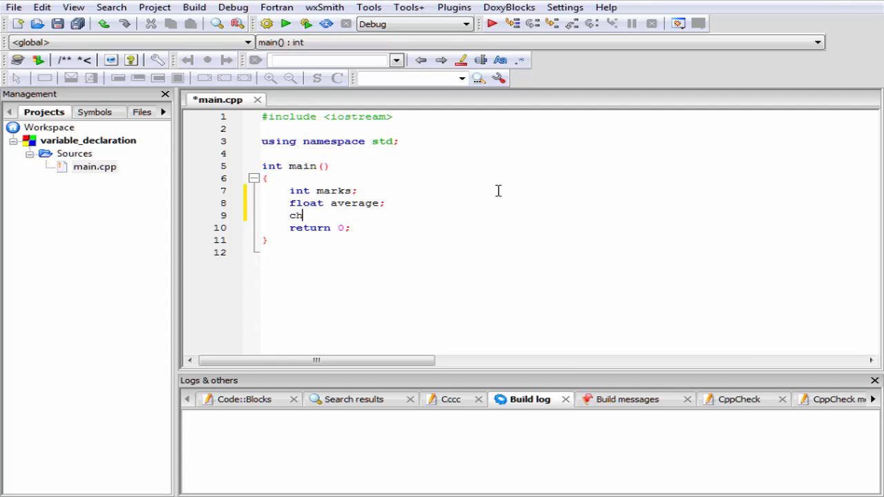
pyautogui.write('ar sex;')
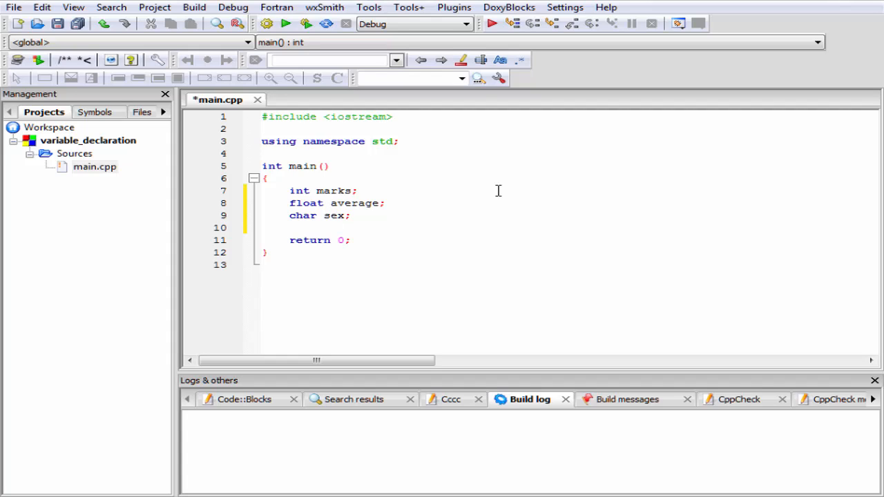
pyautogui.click(290, 228)
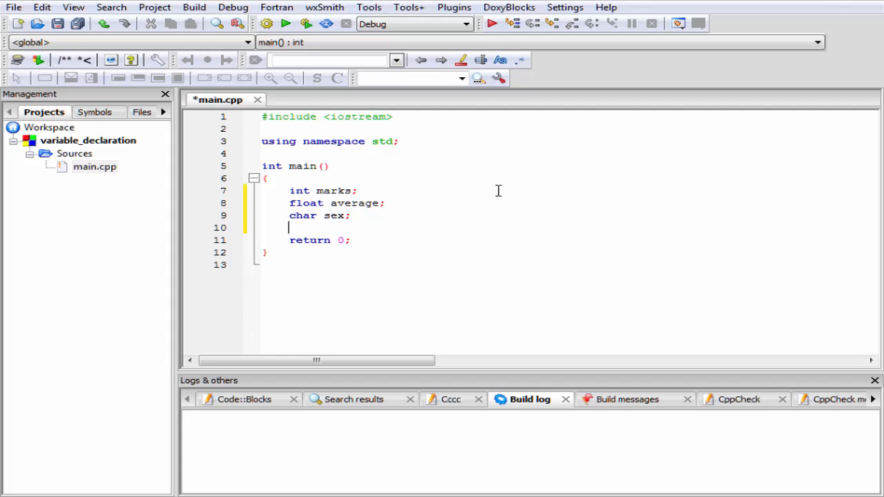
pyautogui.write('bool')
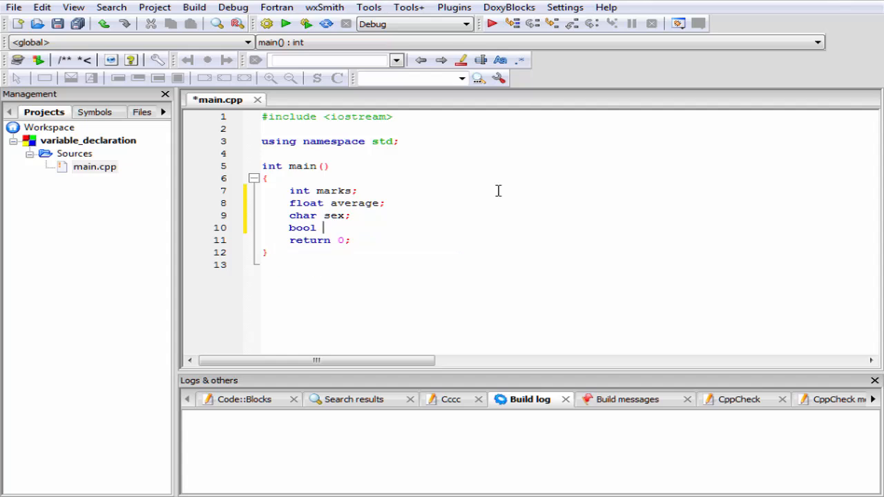
pyautogui.write('check;')
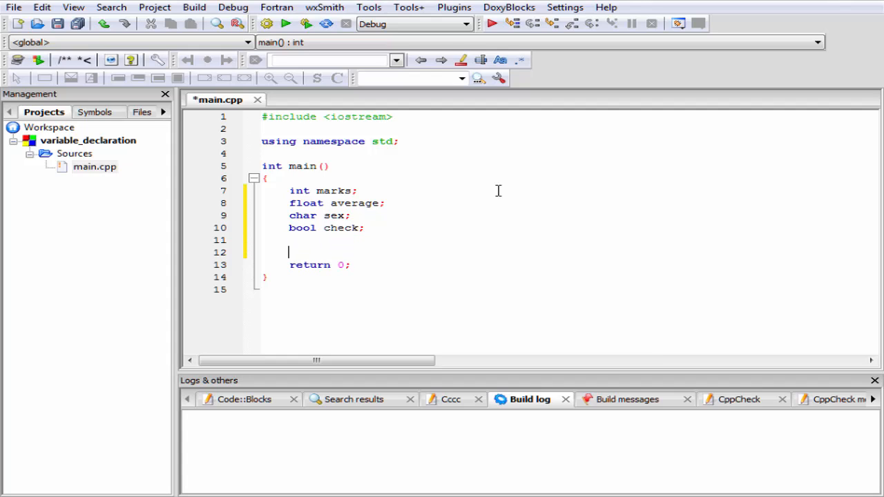
# Step: Write cout<<marks<<endl<<average<<endl using autocomplete
pyautogui.write('cout<<')
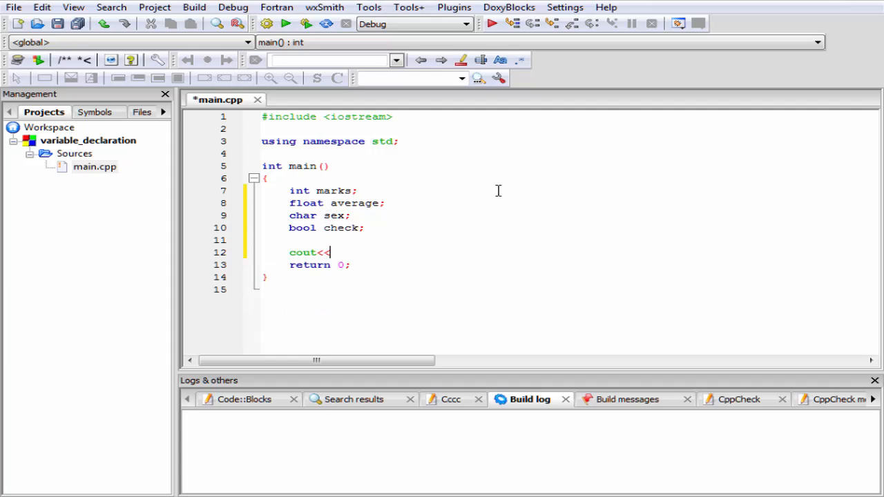
pyautogui.write('marks')
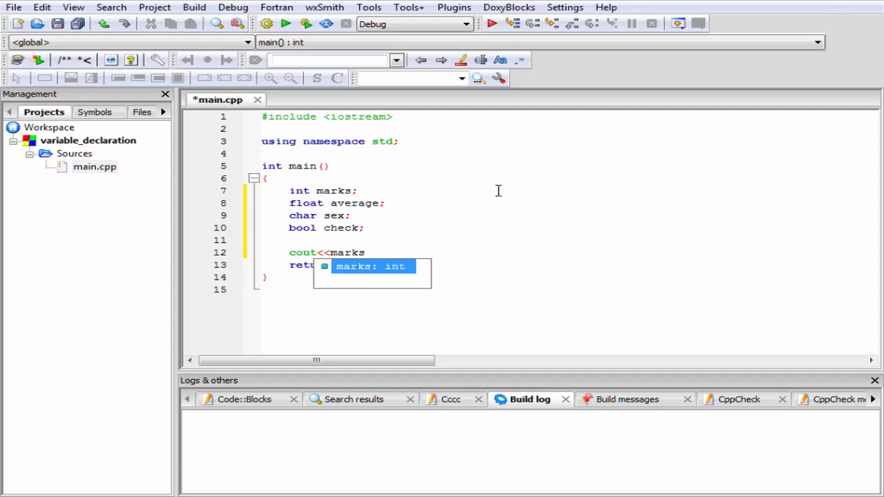
pyautogui.write('<<')
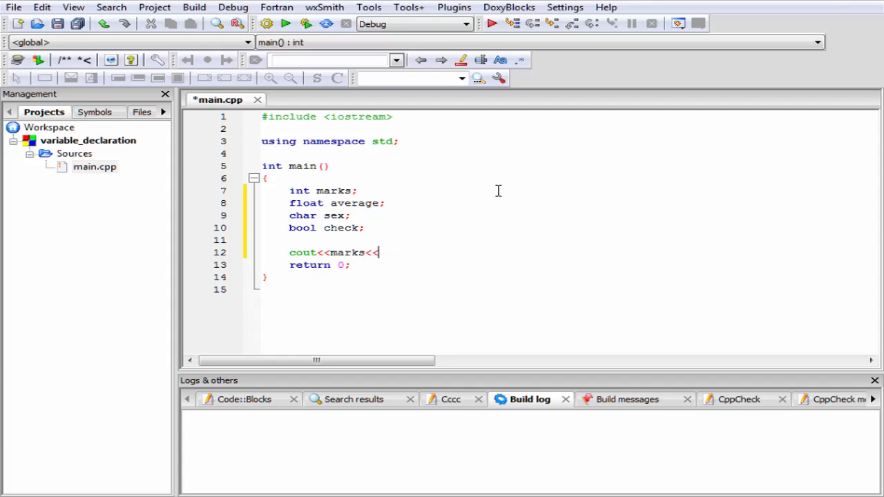
pyautogui.write('endl<<')
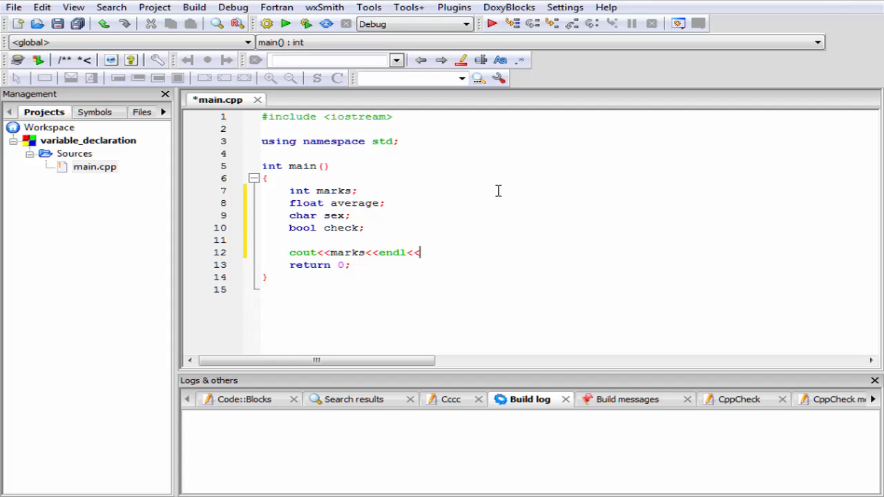
pyautogui.write('avera')
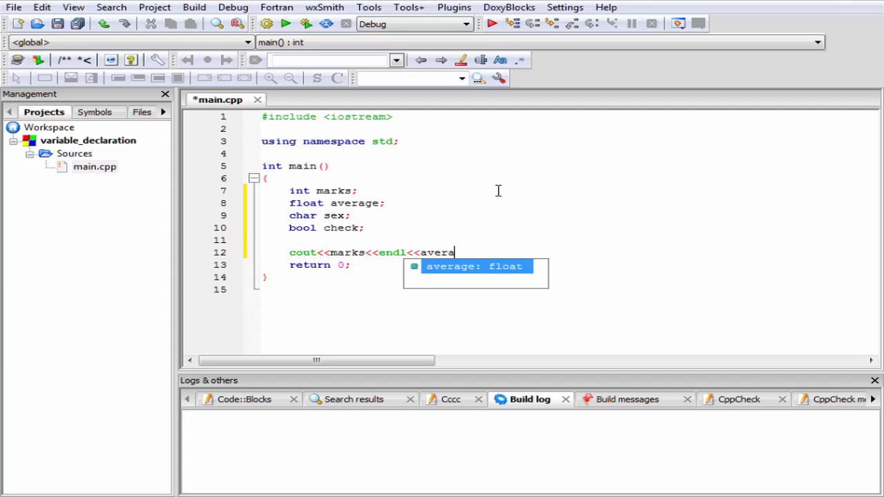
pyautogui.write('ge')
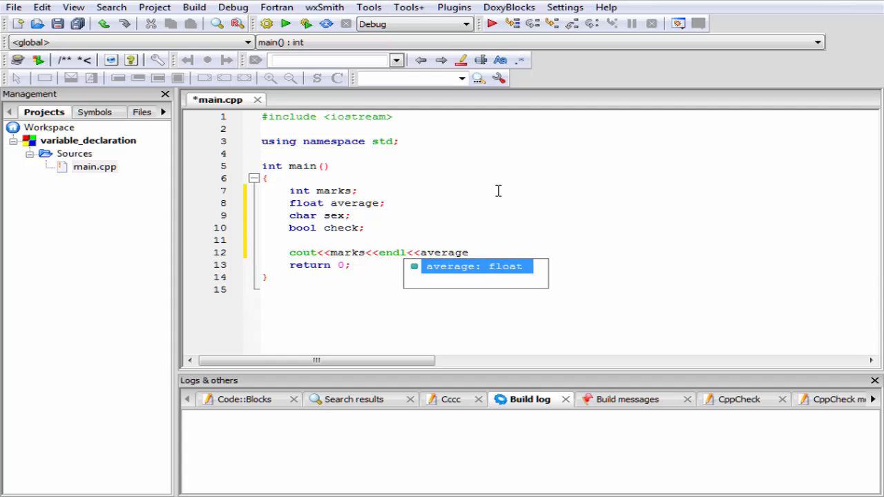
pyautogui.write('<<')
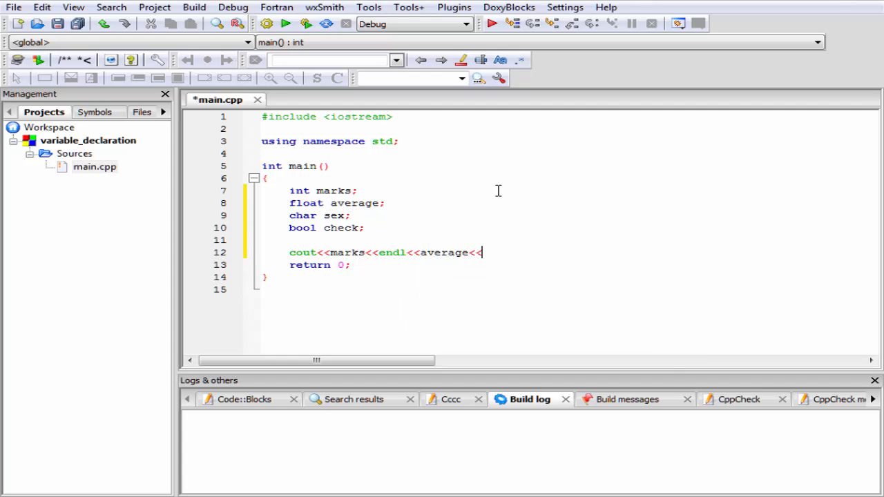
pyautogui.write('endl<<')
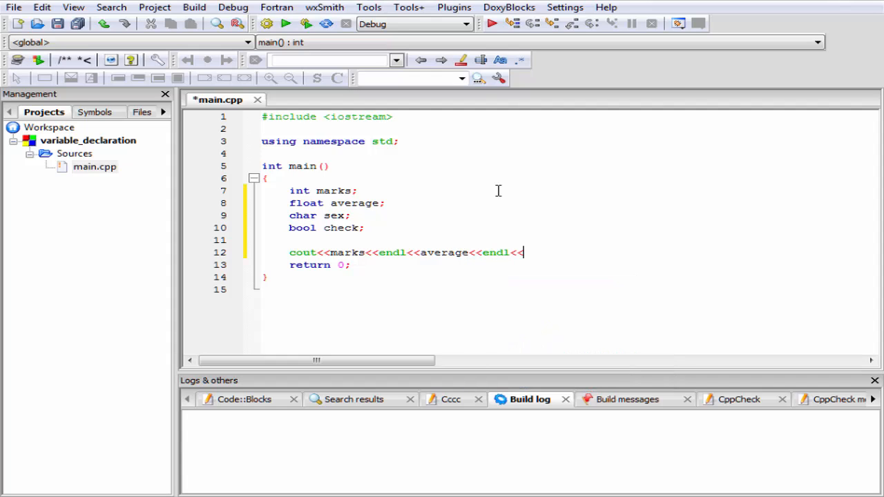
# Step: Extend the statement with <<sex<<endl<<check; and highlight the four declarations
pyautogui.write('sex<<')
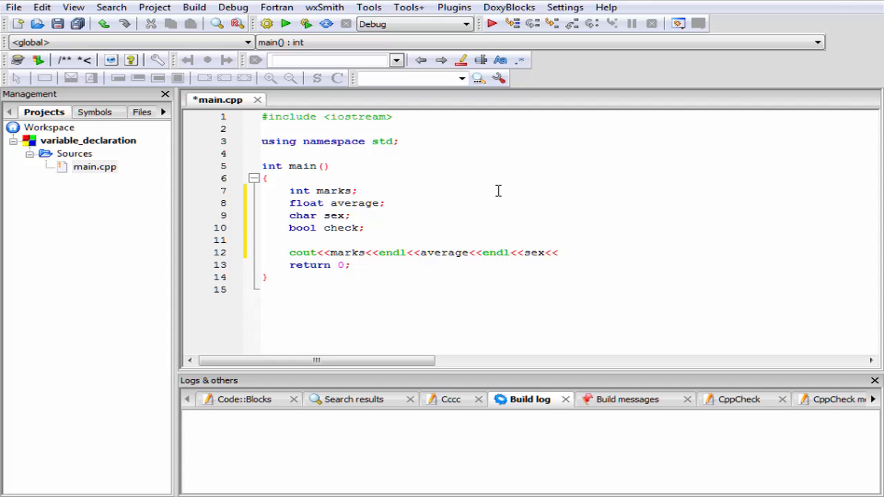
pyautogui.write('endl<<')
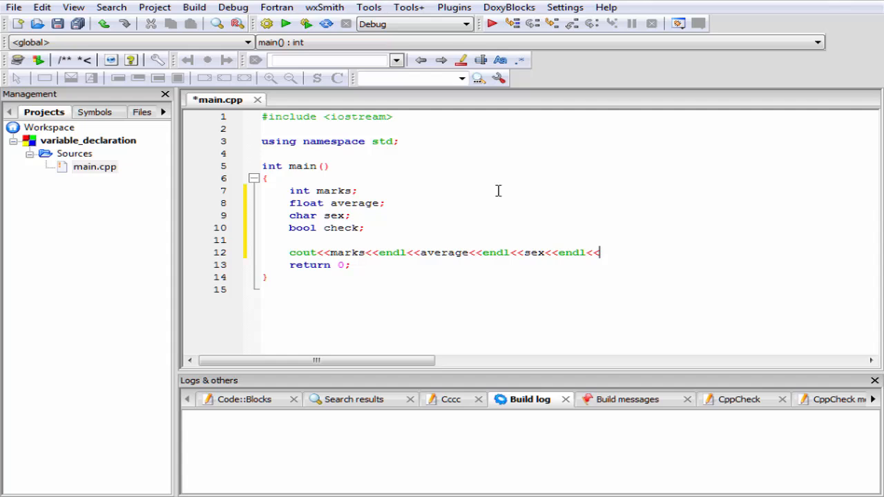
pyautogui.write('check;')
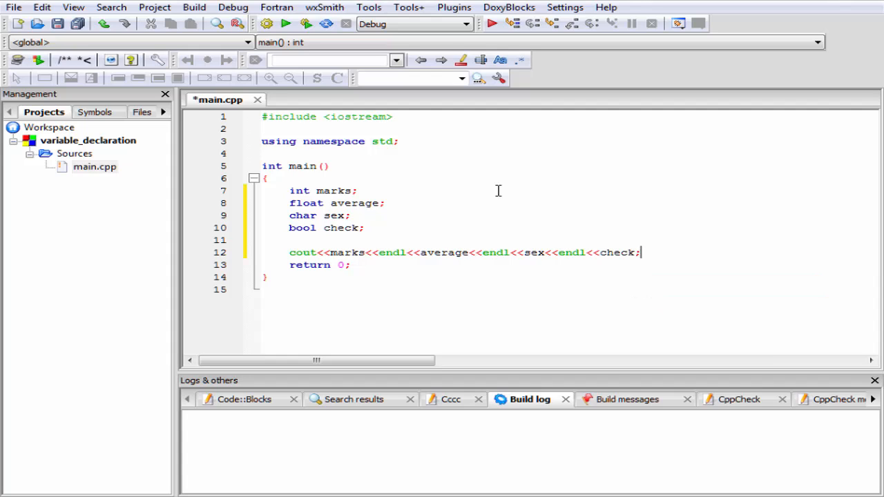
pyautogui.moveTo(290, 190); pyautogui.dragTo(365, 228)
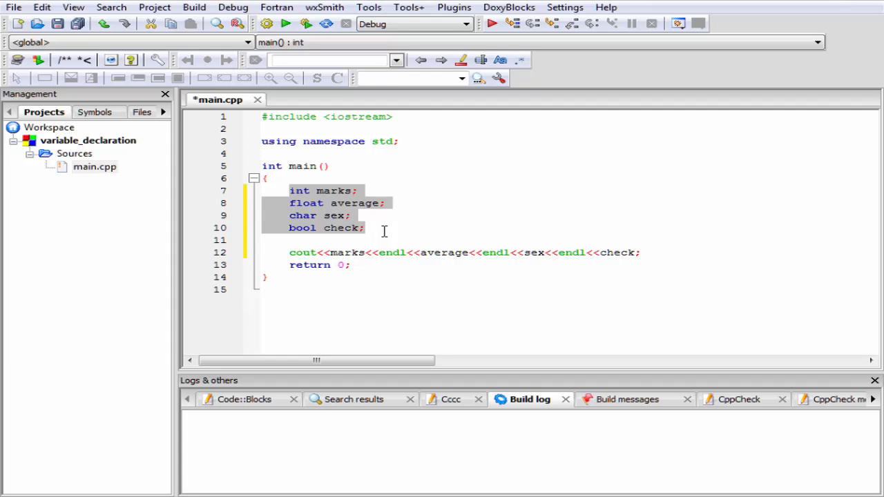
pyautogui.moveTo(194, 8)
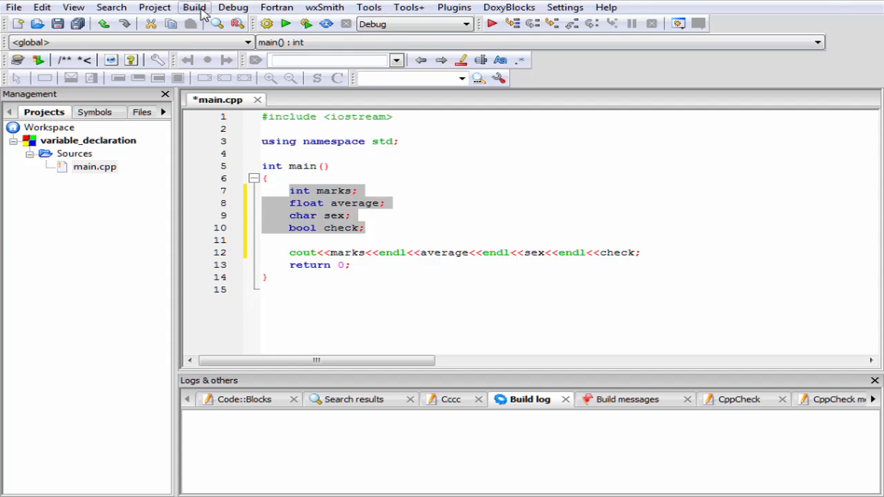
# Step: Build and run the program with uninitialized variables via the Build menu
pyautogui.click(194, 7)
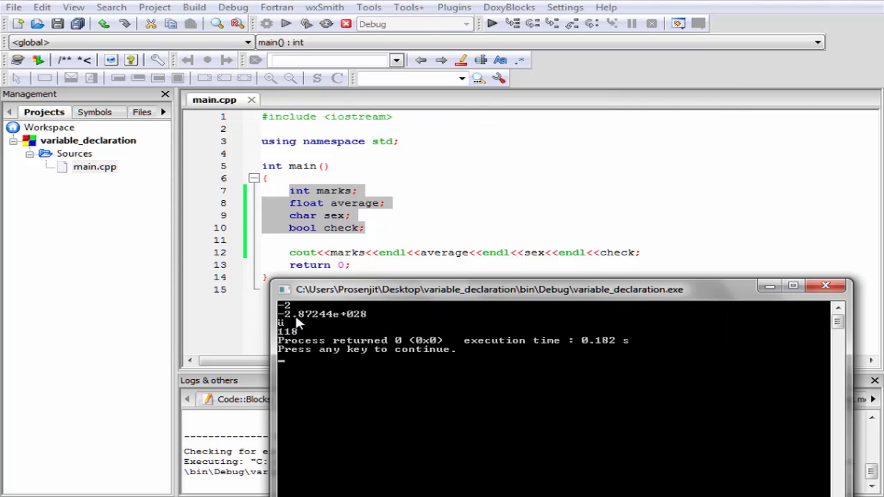
pyautogui.moveTo(423, 318)
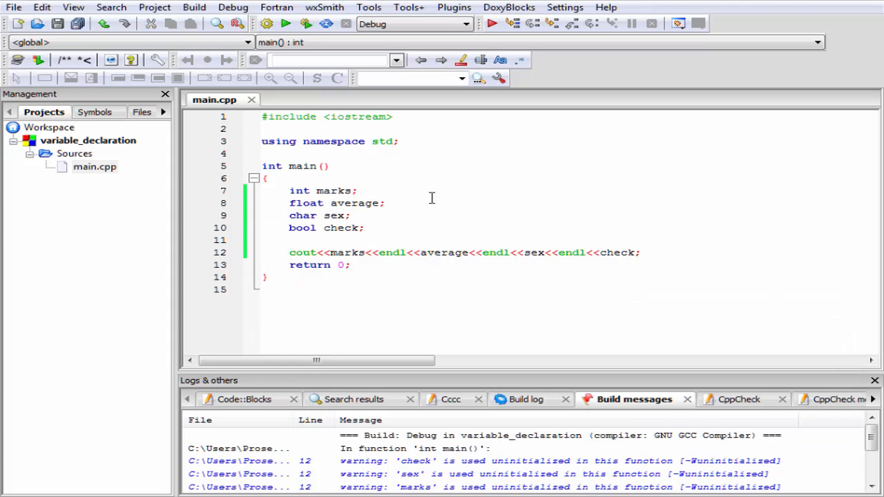
pyautogui.click(352, 190)
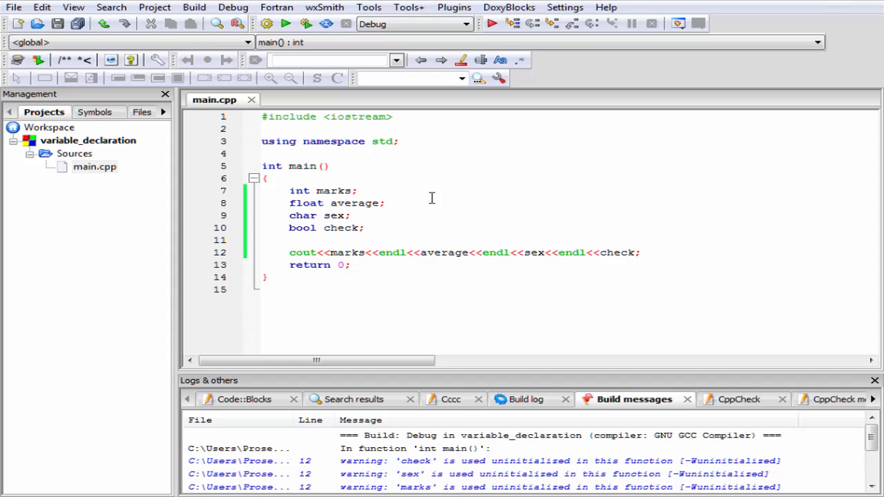
pyautogui.click(354, 191)
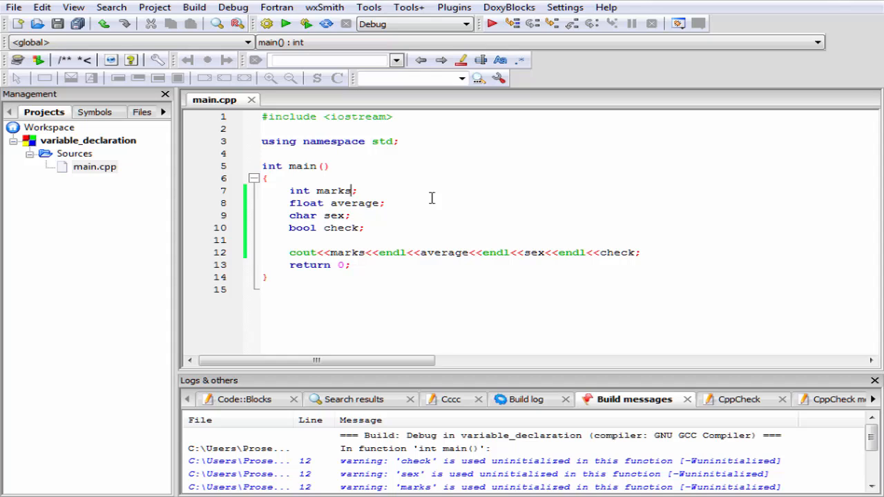
# Step: Initialize the declarations to int marks=75; and float average=62.75;
pyautogui.write('=')
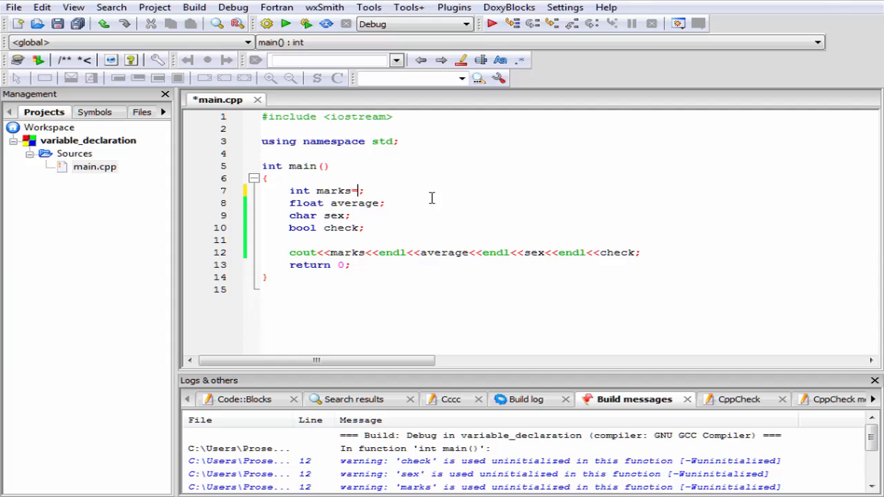
pyautogui.write('75')
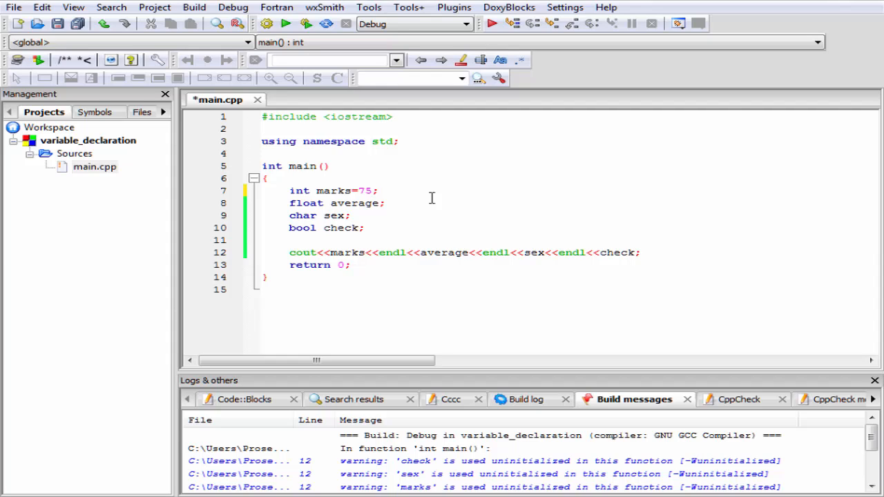
pyautogui.moveTo(420, 227)
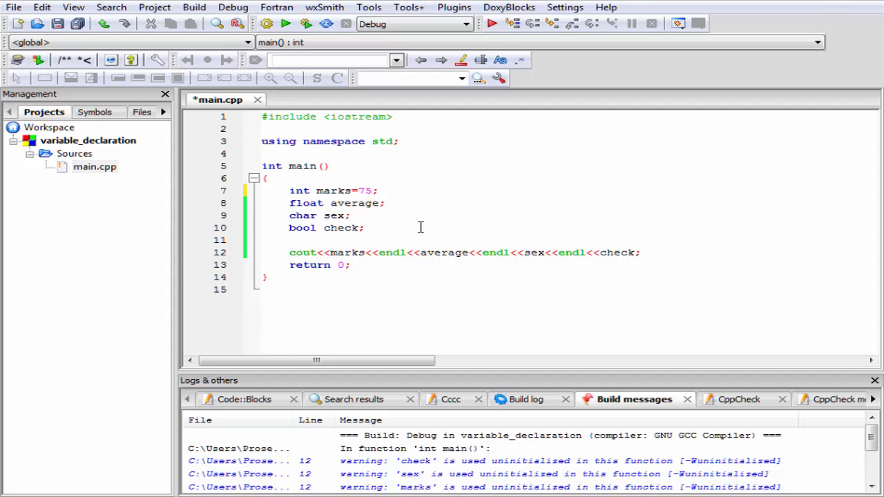
pyautogui.write('=6')
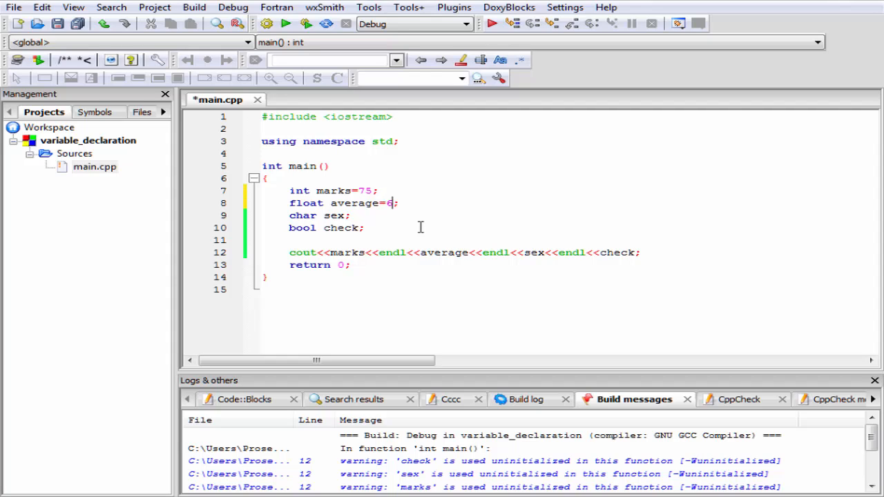
pyautogui.write('2.7')
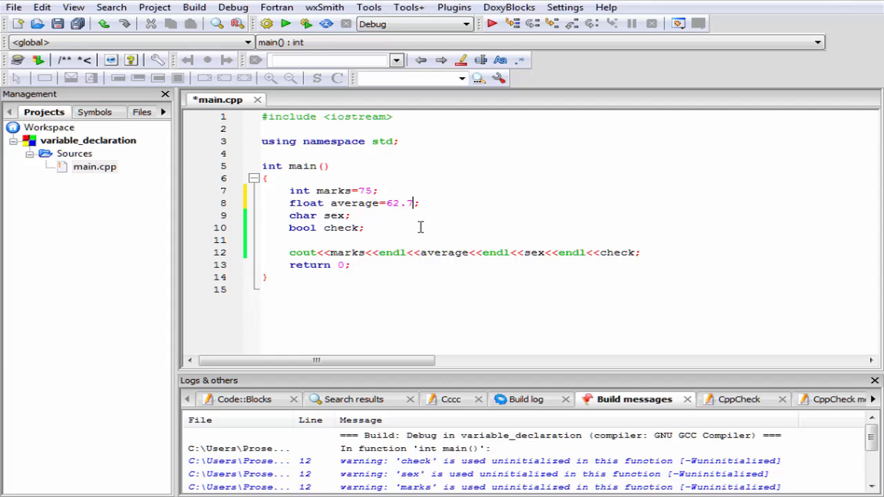
pyautogui.write('5')
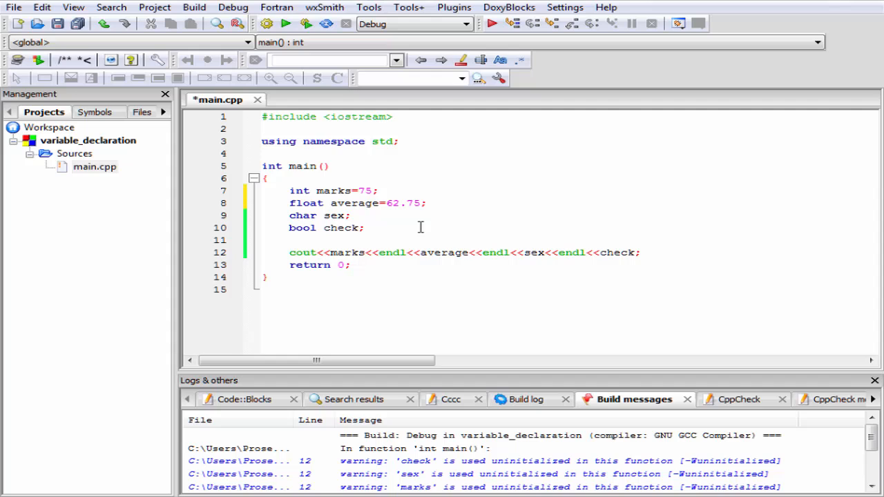
pyautogui.moveTo(384, 228)
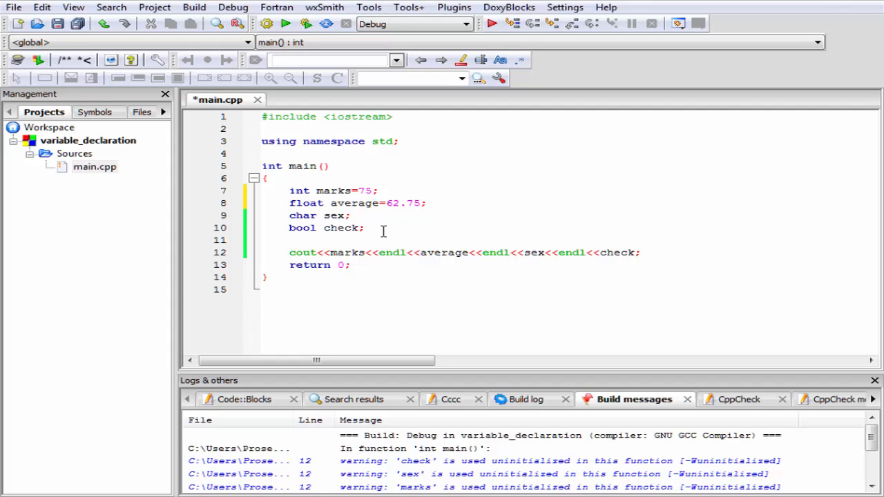
# Step: Add assignments sex='M'; and check=true; before the output statement
pyautogui.write('sex=')
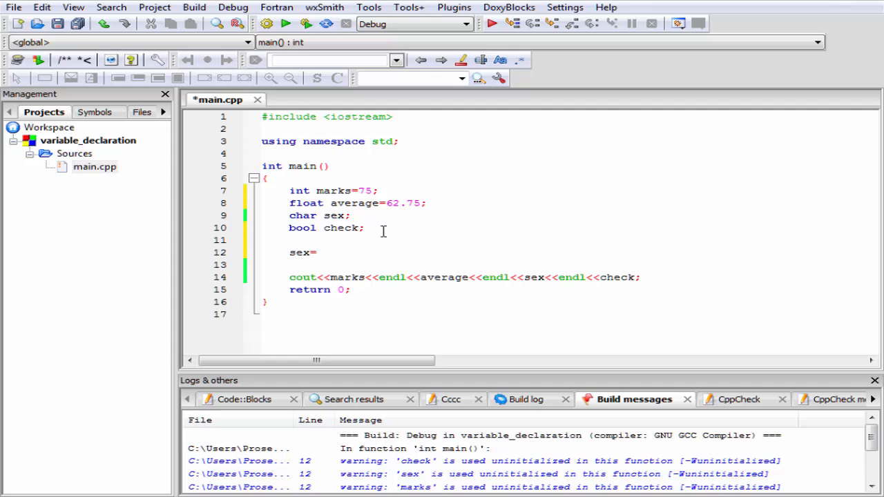
pyautogui.write("''")
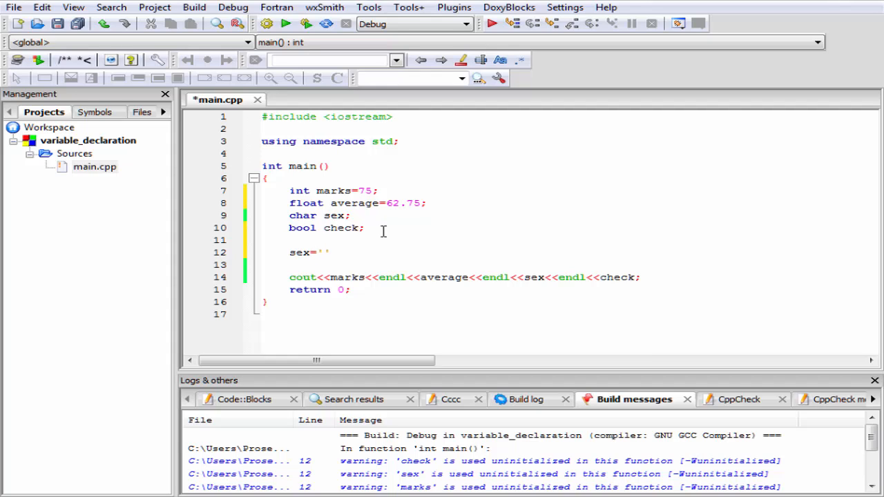
pyautogui.click(323, 252)
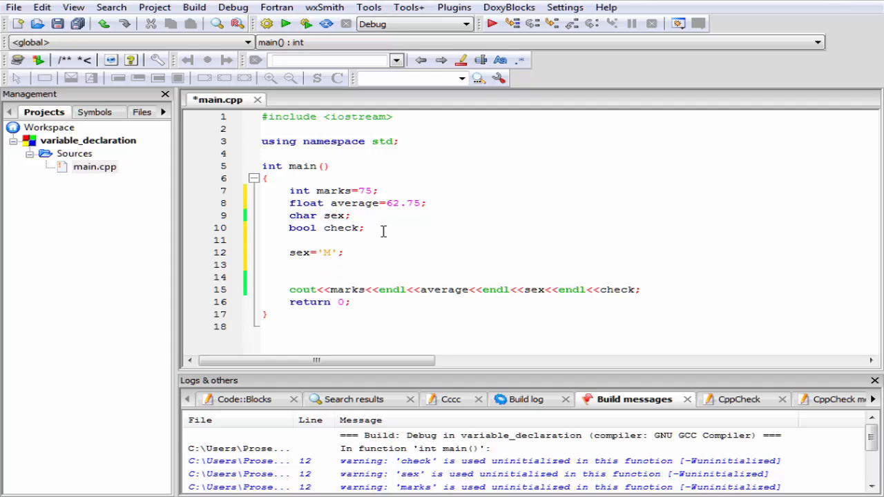
pyautogui.write('check')
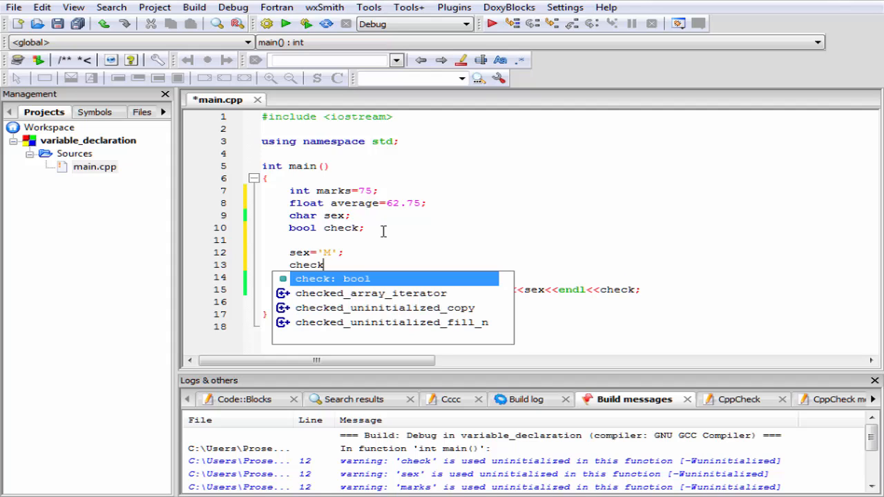
pyautogui.write('=t')
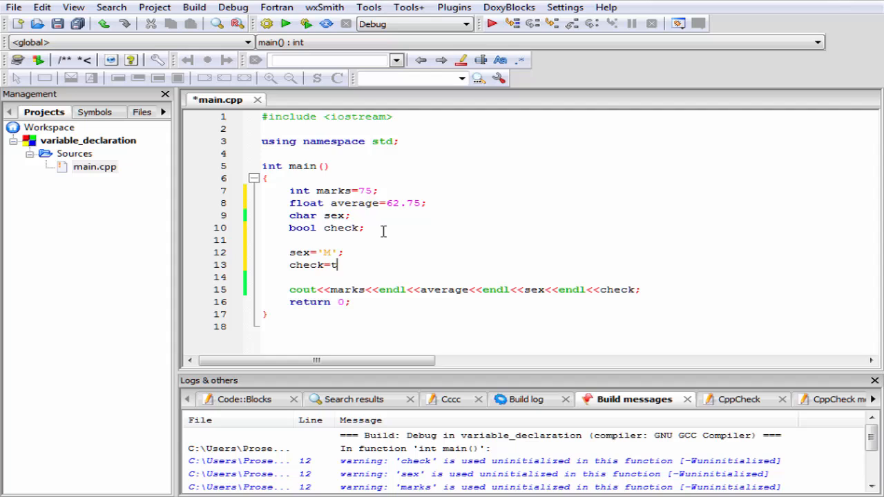
pyautogui.write('rue;')
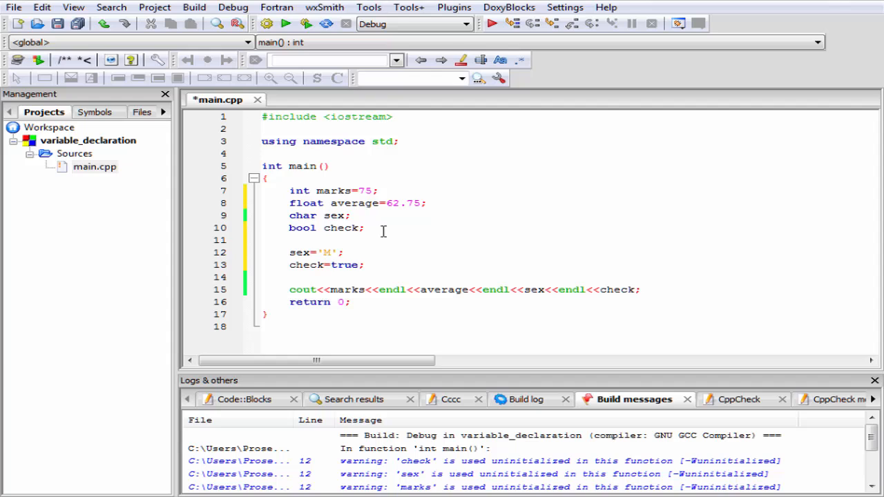
pyautogui.click(193, 7)
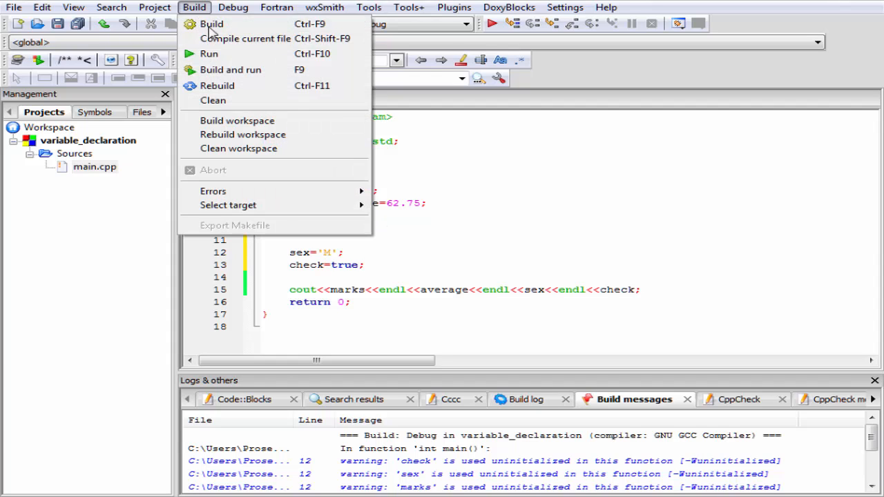
# Step: Build and run, showing 75, 62.75, M and 1 in the console
pyautogui.click(211, 23)
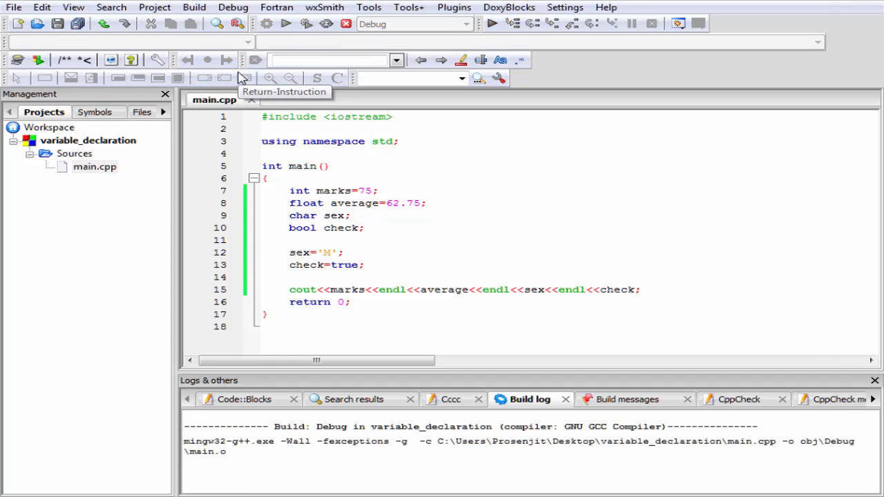
pyautogui.click(286, 23)
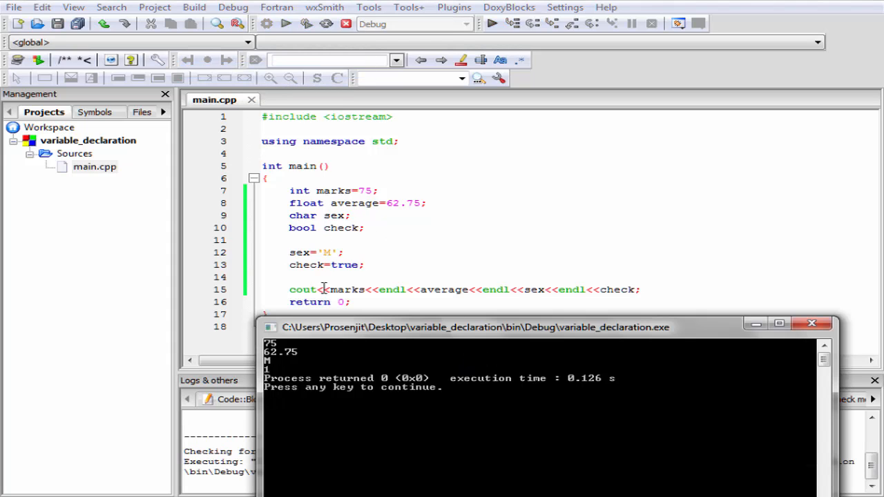
pyautogui.moveTo(279, 348)
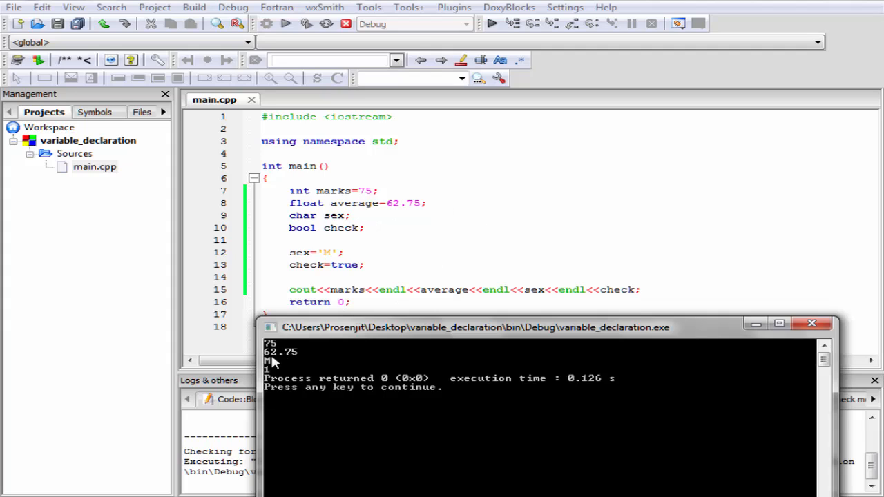
pyautogui.moveTo(324, 216)
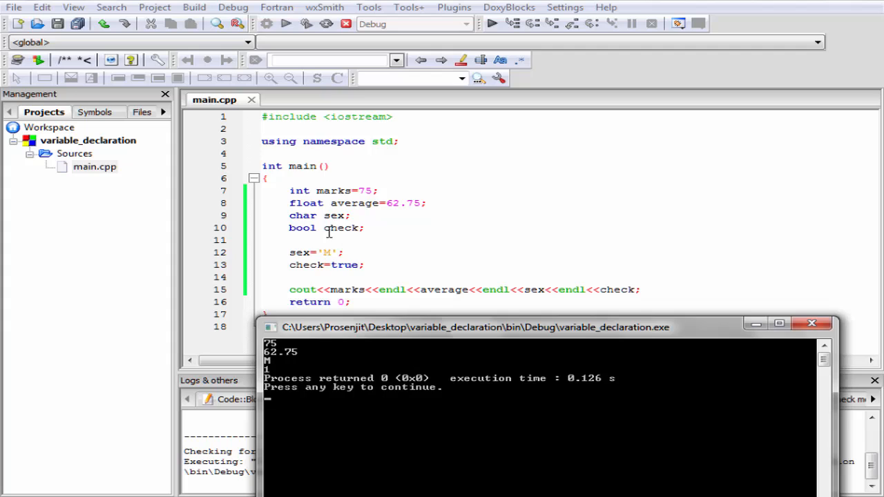
pyautogui.moveTo(270, 378)
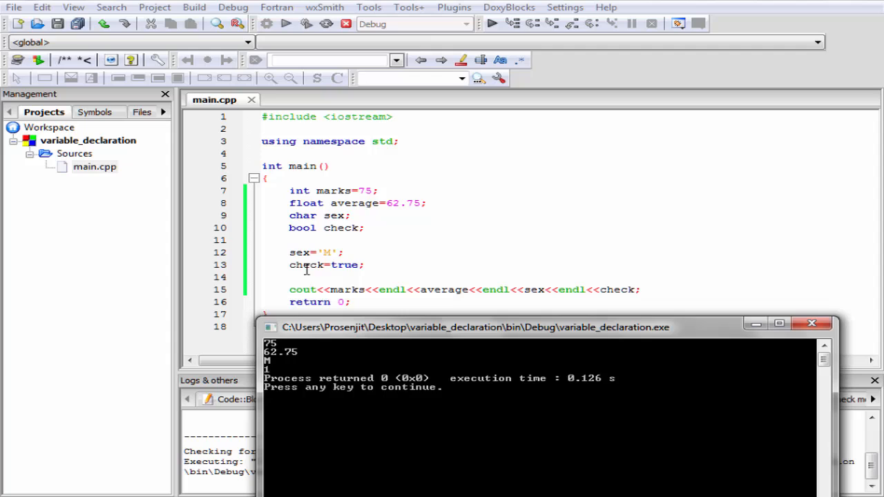
pyautogui.moveTo(276, 371)
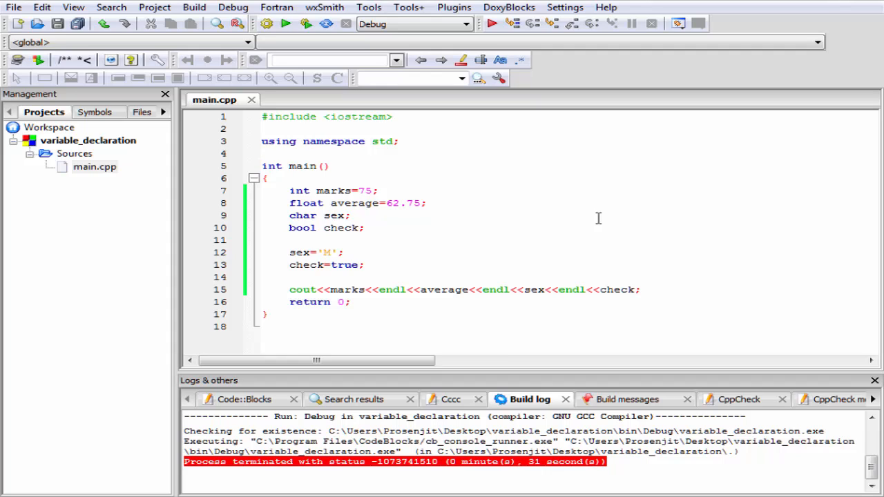
# Step: Add cout<<x<<endl; on line 14 with x undeclared and start a build
pyautogui.click(262, 154)
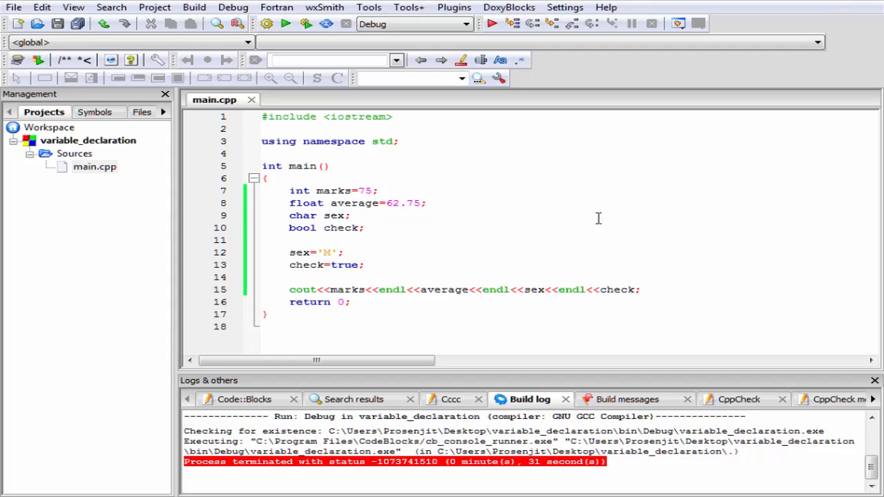
pyautogui.write('cout<<')
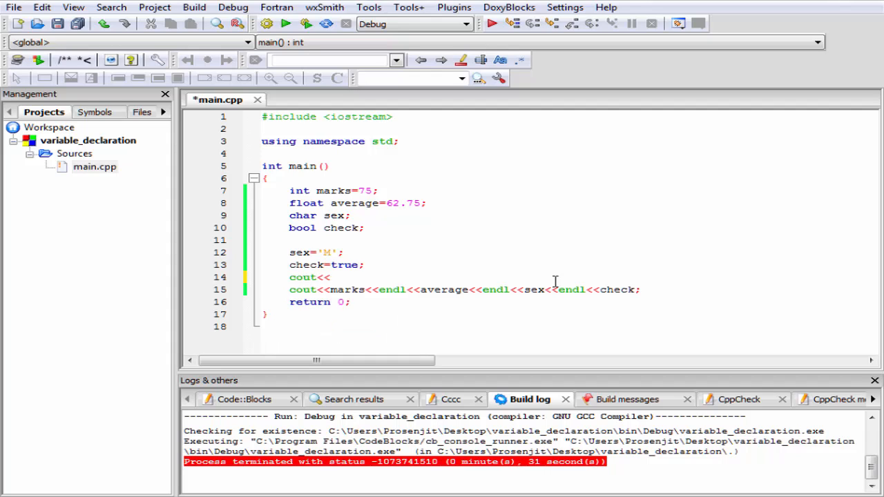
pyautogui.write('x<<')
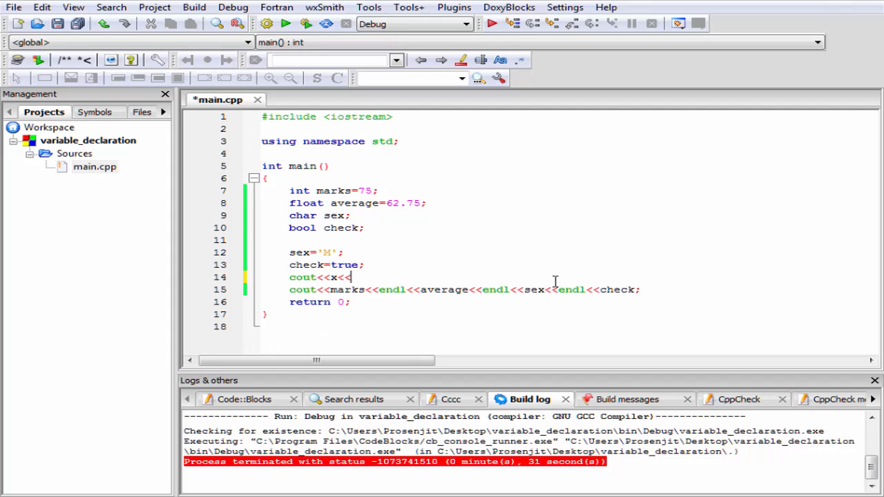
pyautogui.write('endl;')
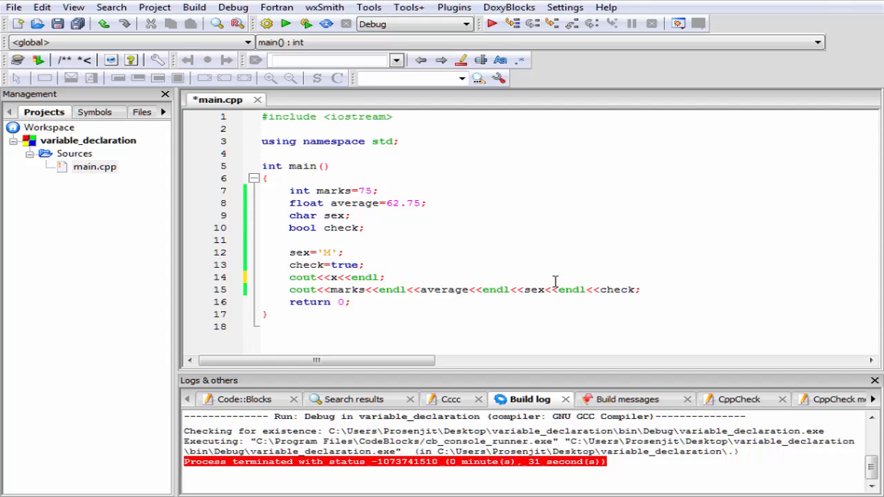
pyautogui.click(193, 8)
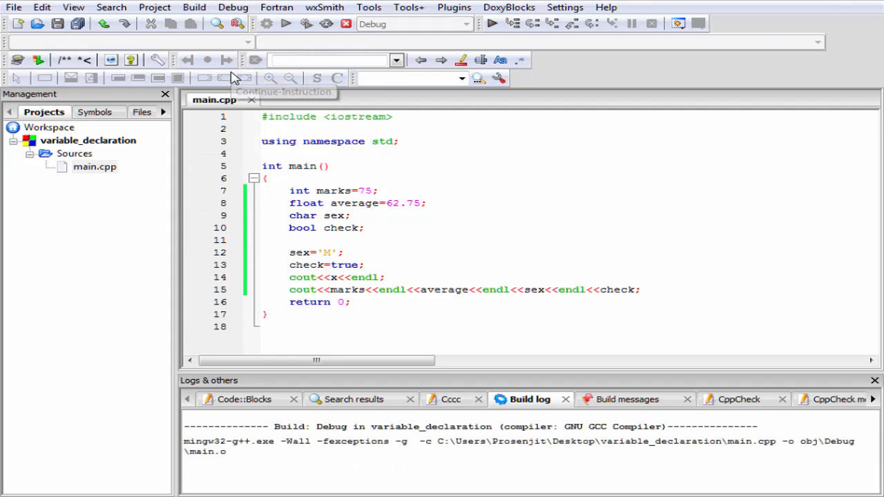
# Step: Delete the cout<<x<<endl; line after the 'x was not declared' error
pyautogui.click(266, 23)
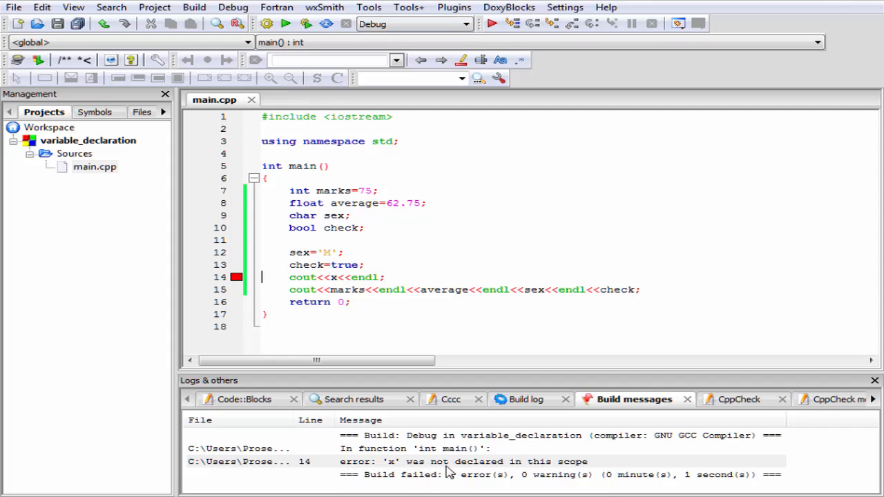
pyautogui.moveTo(594, 471)
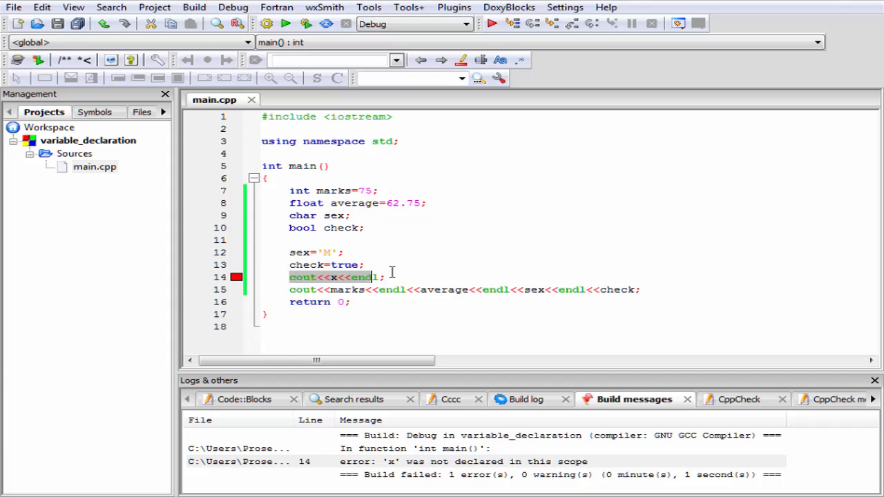
pyautogui.press('Delete')
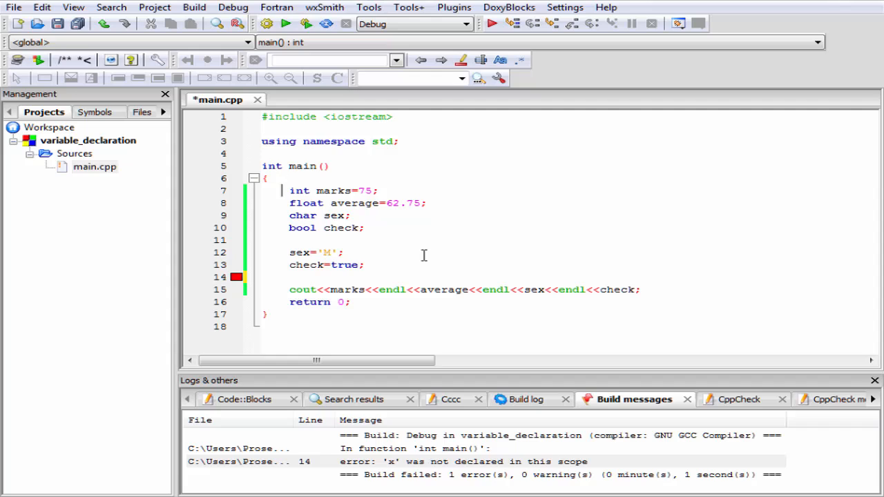
# Step: Change the declaration to long int marks=75;
pyautogui.write('long')
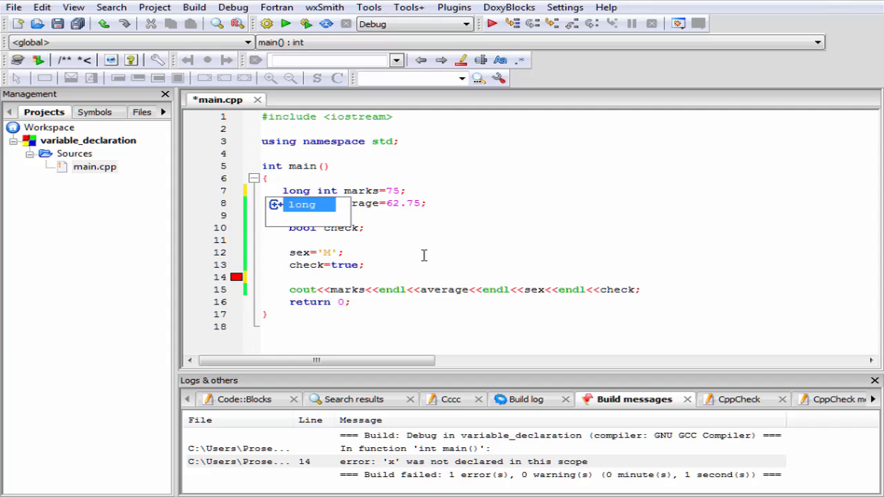
pyautogui.click(314, 191)
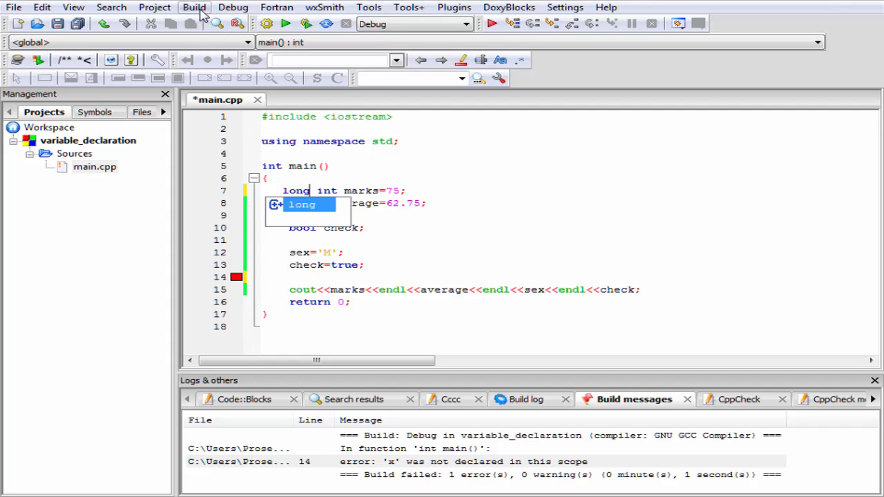
# Step: Build and run the long int version, printing 75, 62.75, M and 1
pyautogui.click(194, 8)
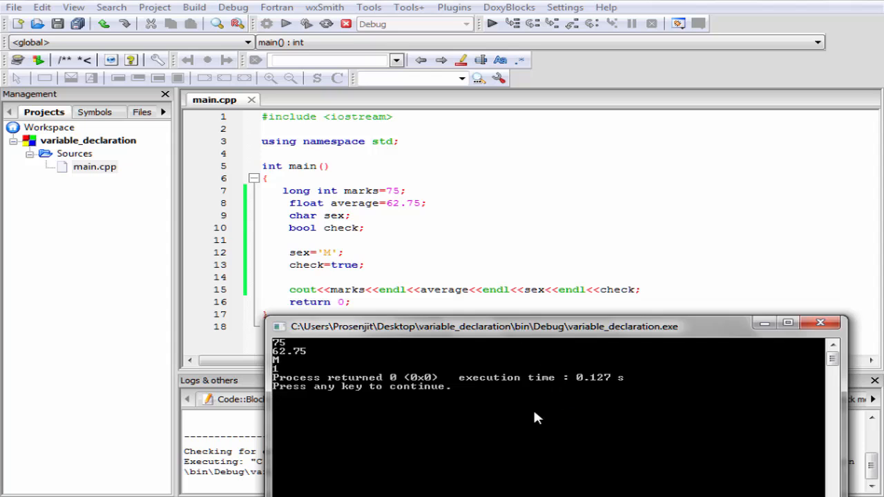
pyautogui.moveTo(753, 393)
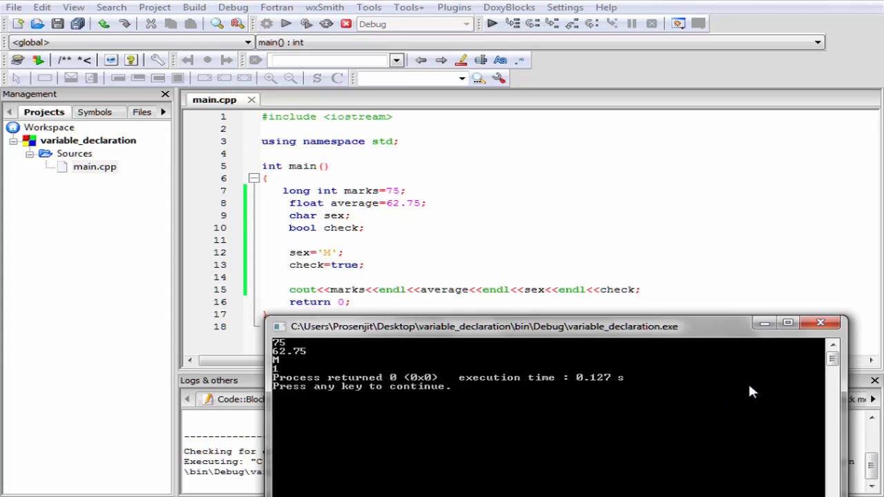